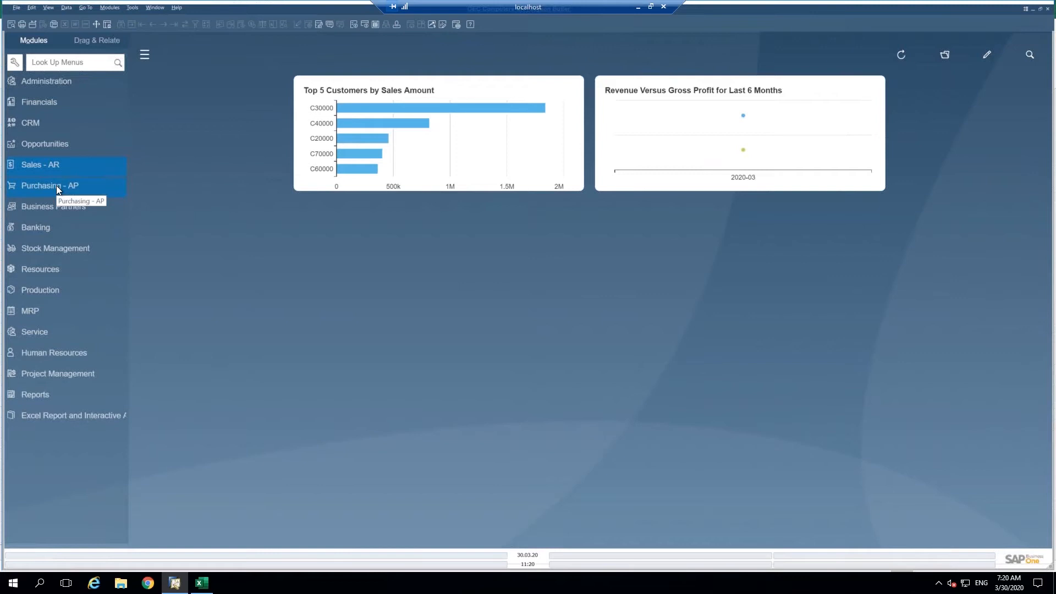
# Start a new purchase order for supplier V10000, Acme Associates, ready at the first item line
pyautogui.click(50, 185)
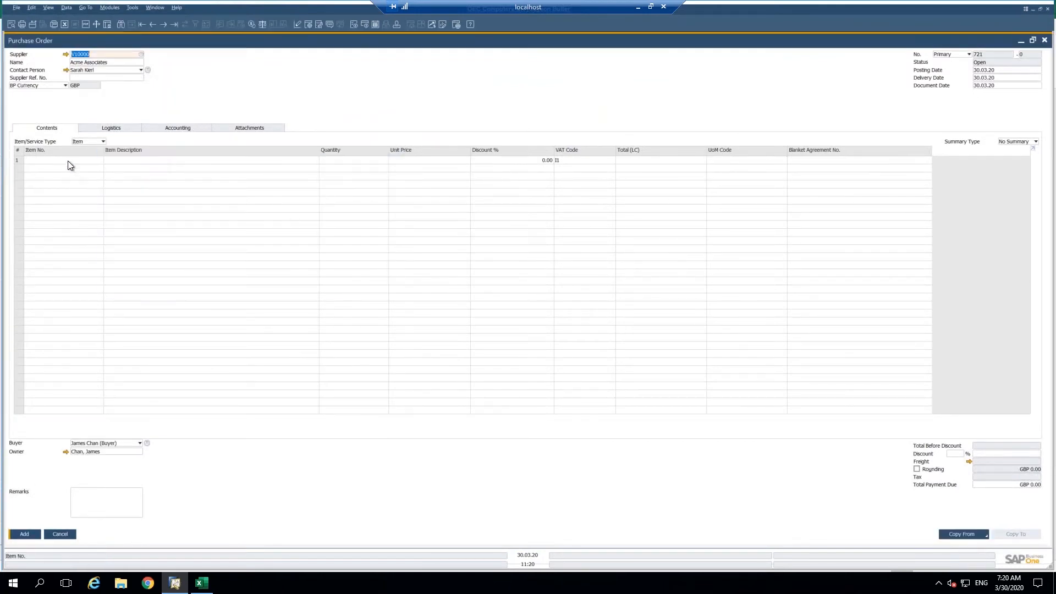
pyautogui.click(53, 160)
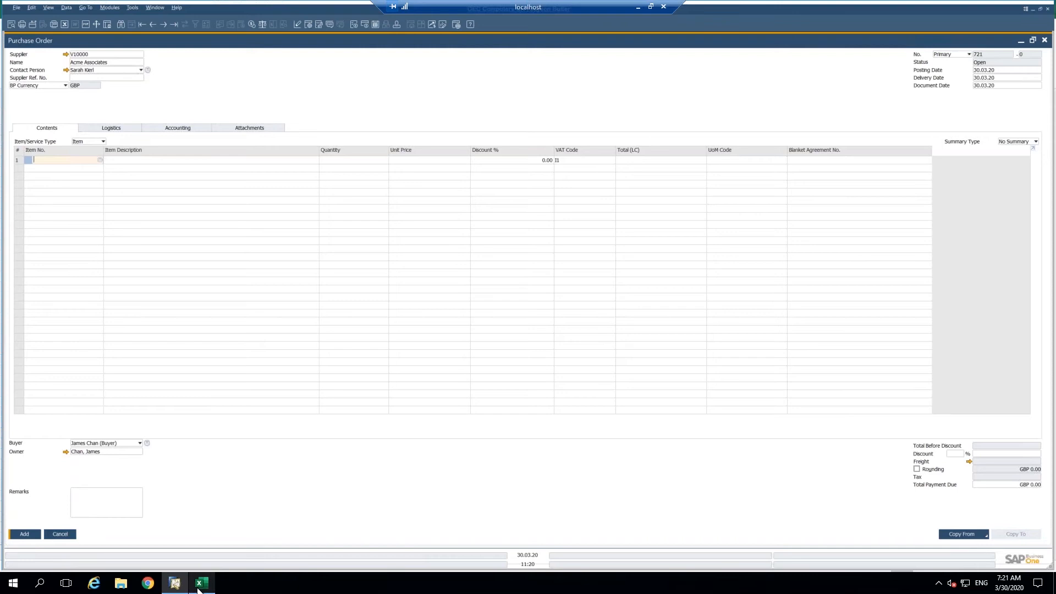
# Copy item rows A2:C8 (A00003–C00004, quantity 10 each) from Excel Sheet2 and return to the order
pyautogui.click(201, 583)
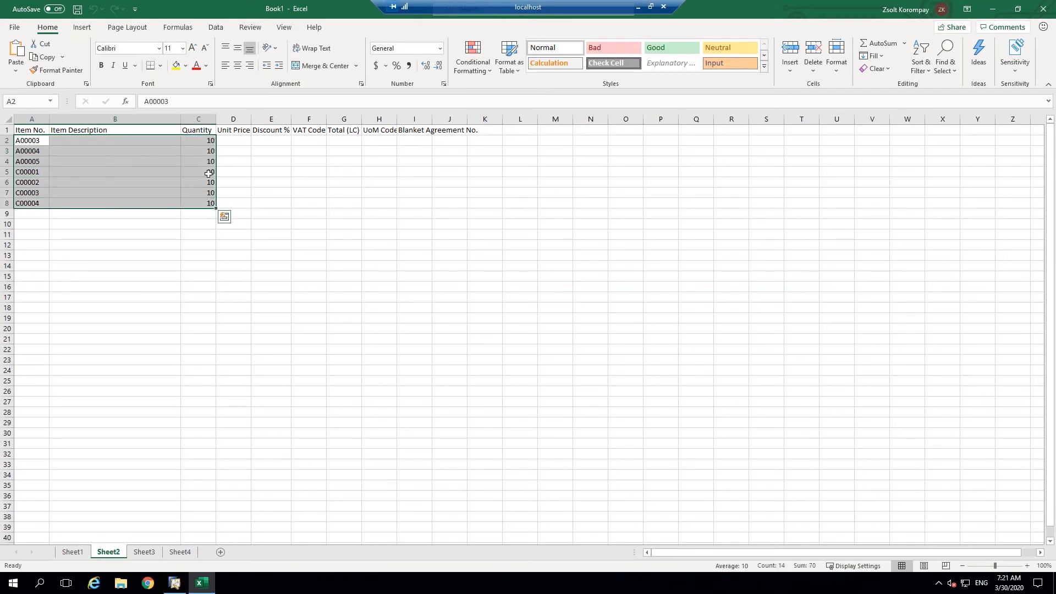
pyautogui.moveTo(143, 168)
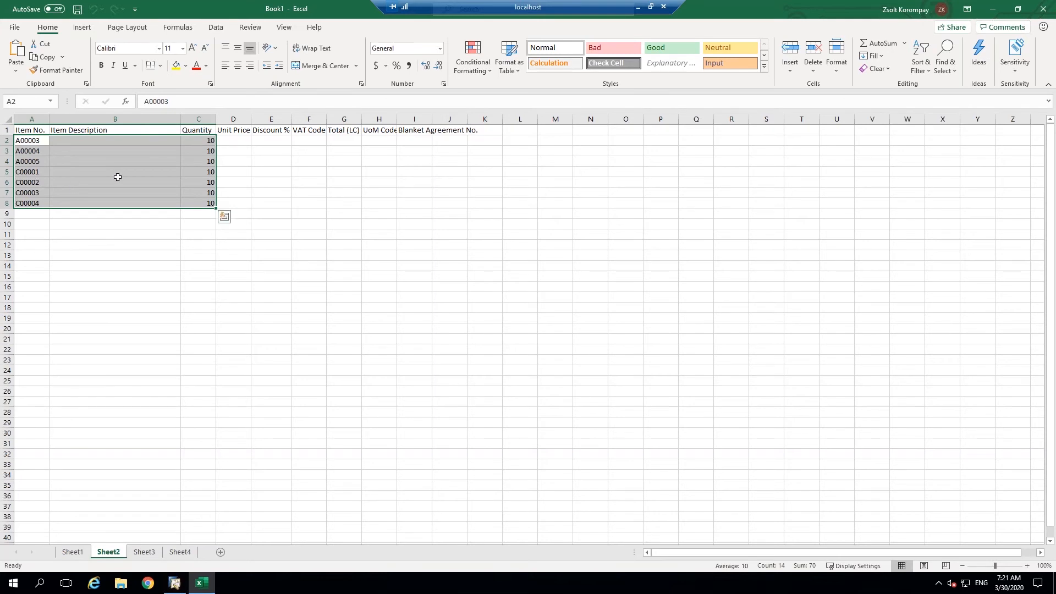
pyautogui.moveTo(232, 216)
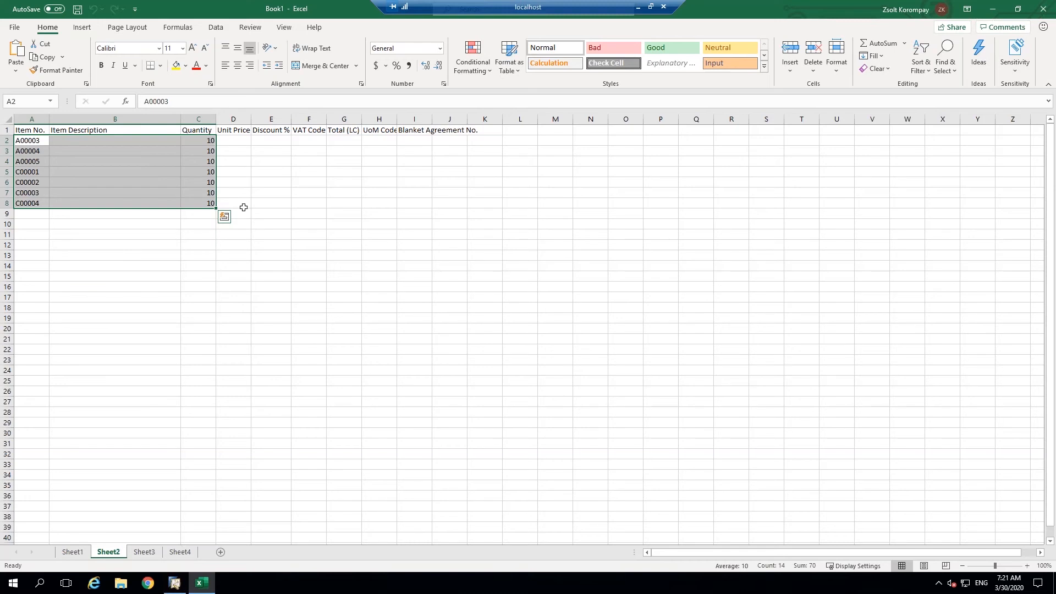
pyautogui.moveTo(264, 170)
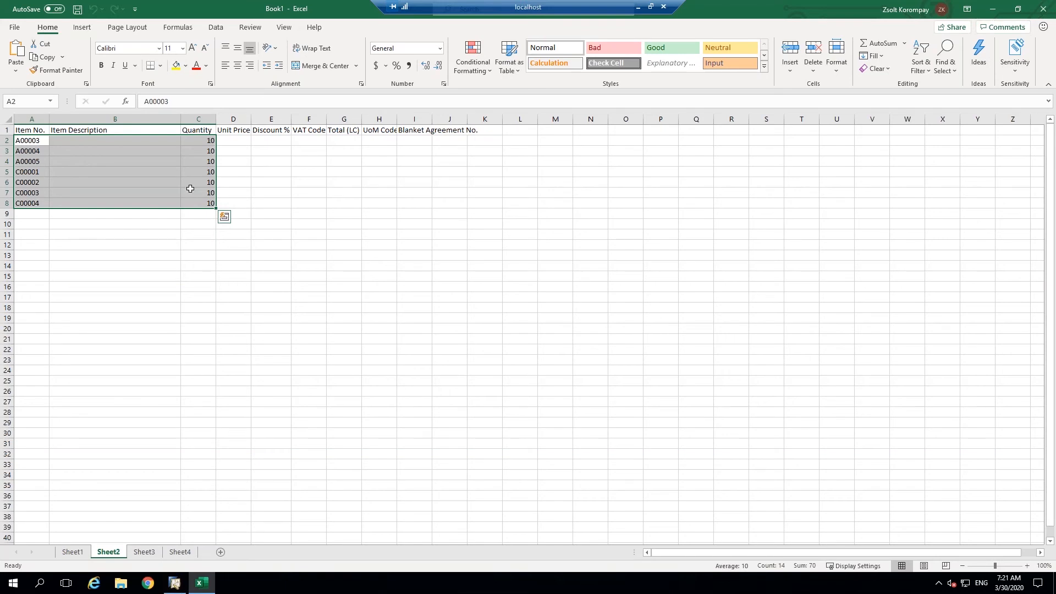
pyautogui.rightClick(191, 188)
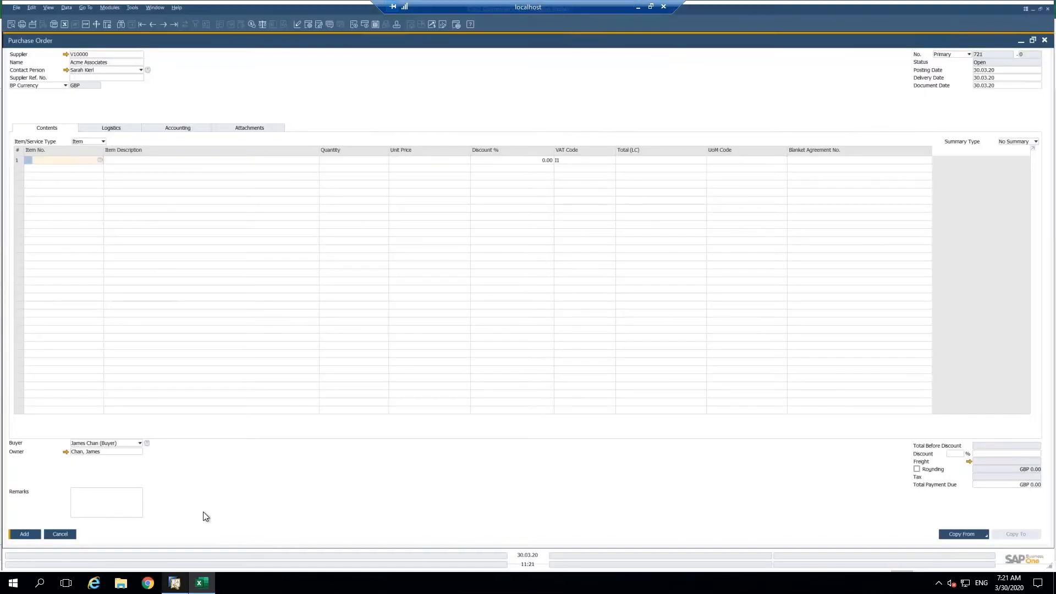
pyautogui.click(53, 161)
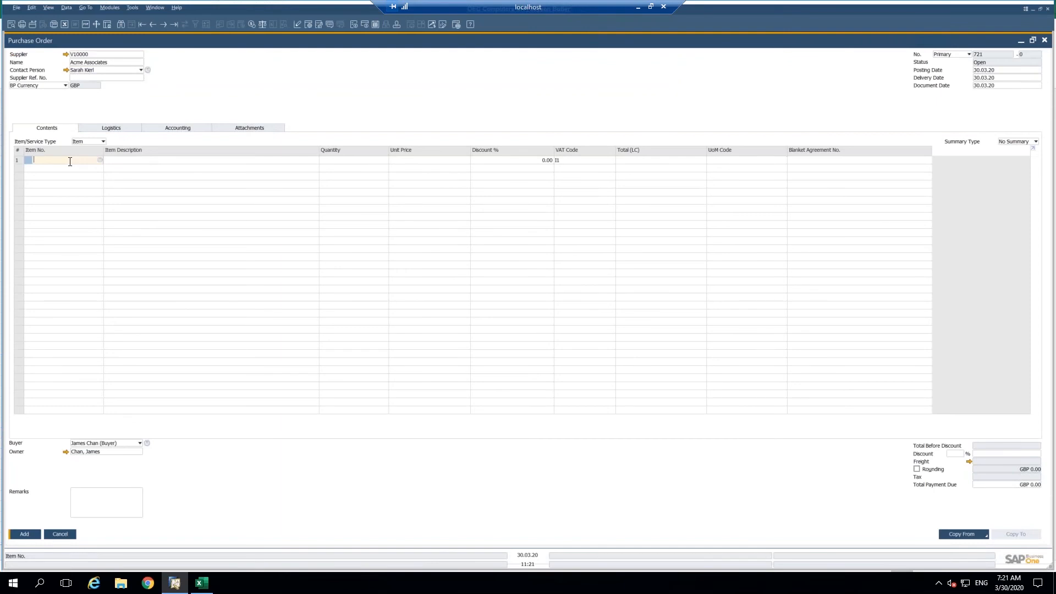
# Paste the seven copied item lines into the order, quantity 10 each, totalling GBP 12,390.00
pyautogui.rightClick(55, 161)
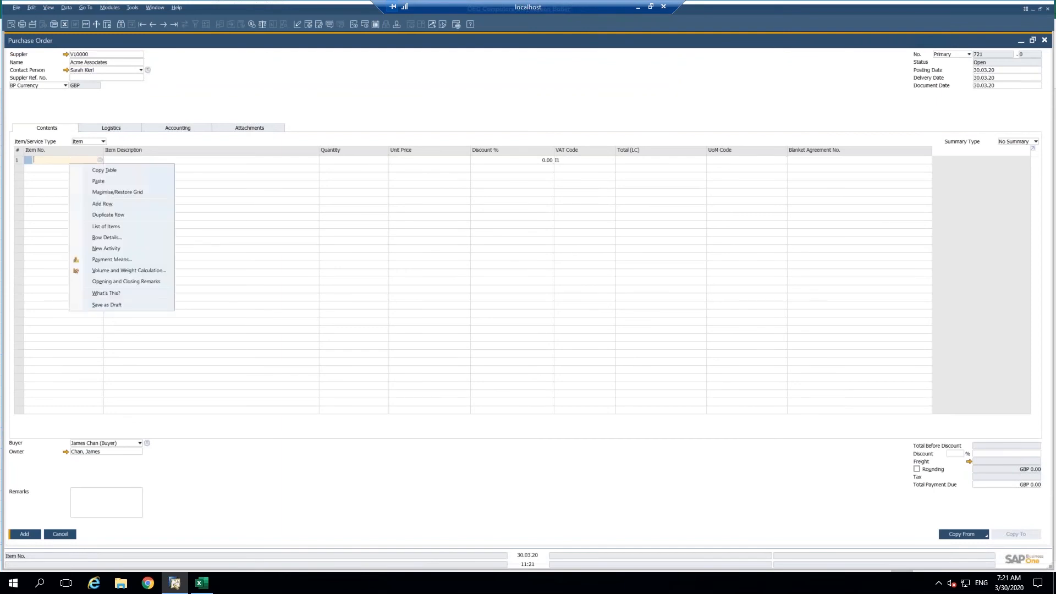
pyautogui.moveTo(97, 186)
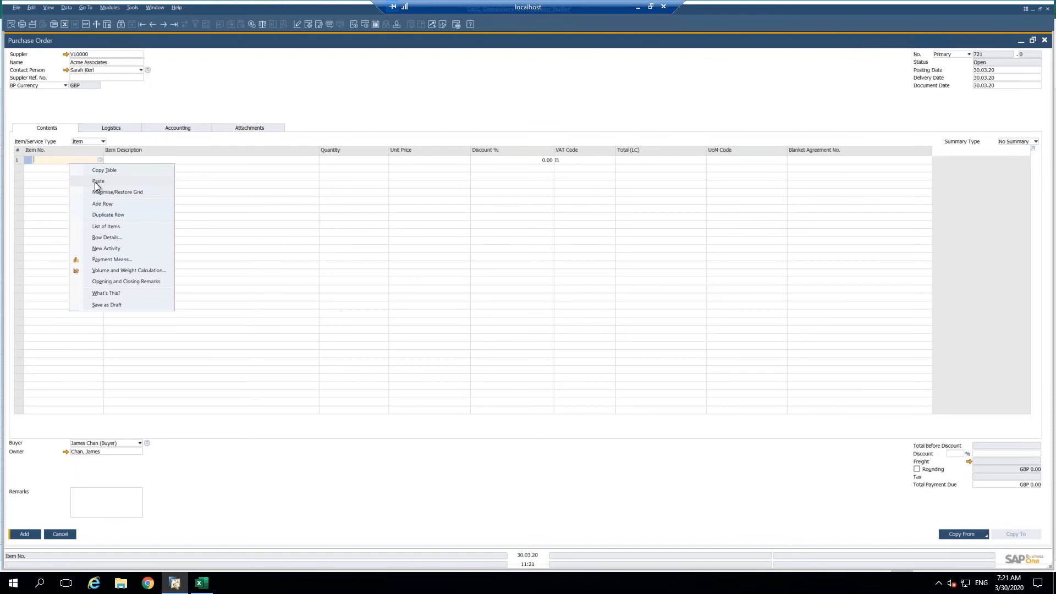
pyautogui.click(97, 181)
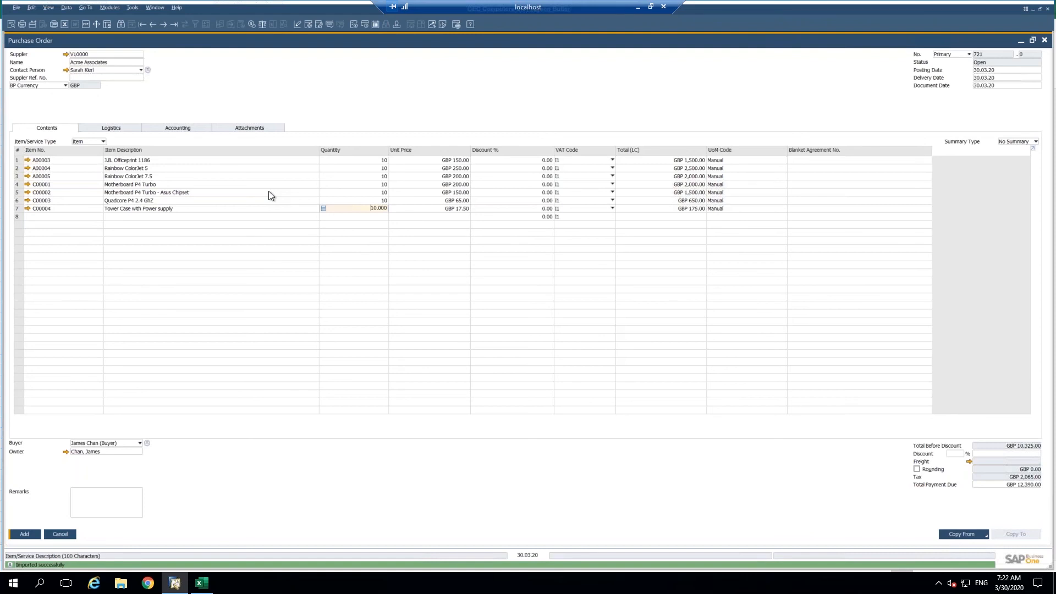
pyautogui.moveTo(262, 229)
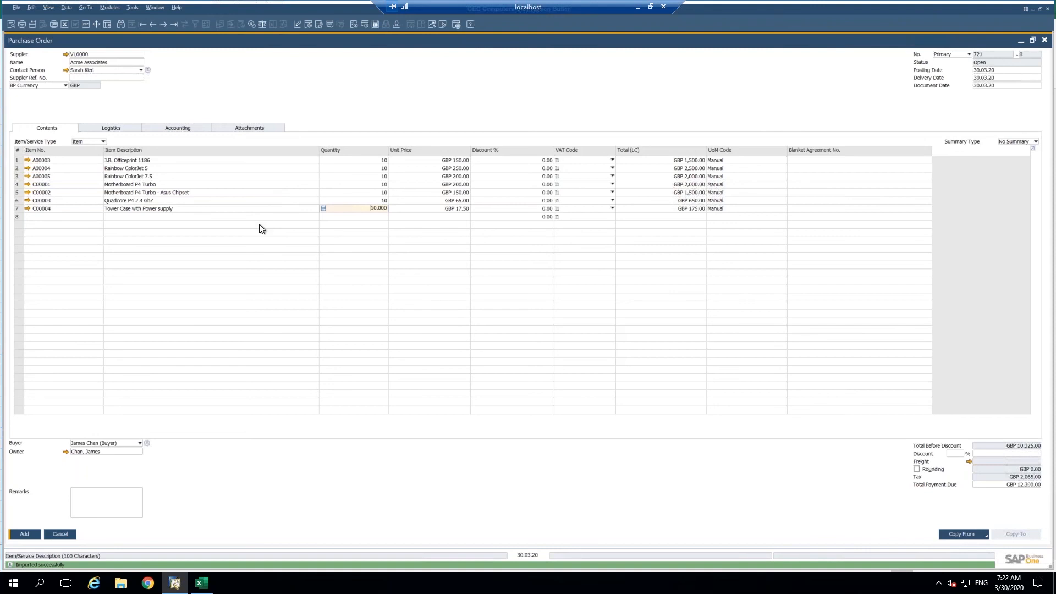